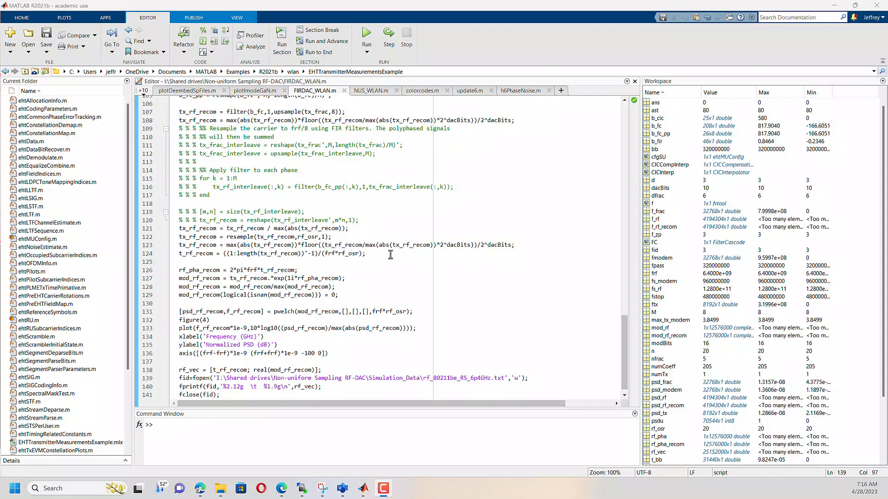
pyautogui.moveTo(398, 254)
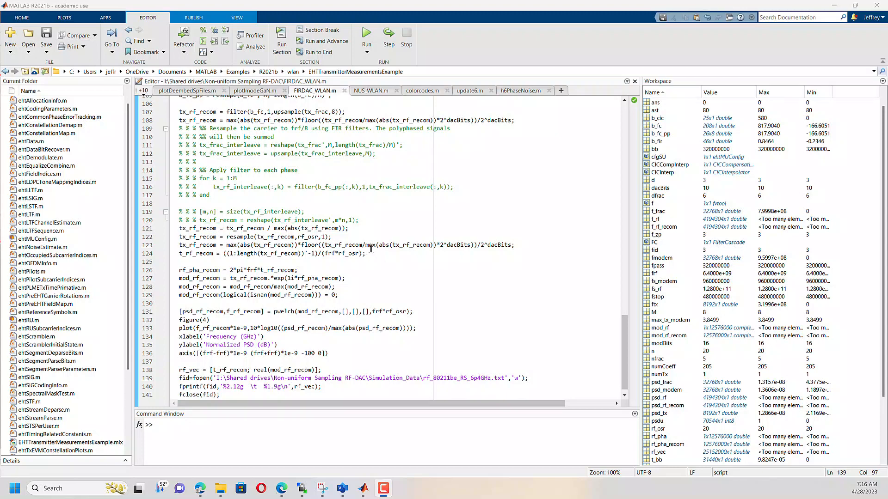
pyautogui.moveTo(382, 258)
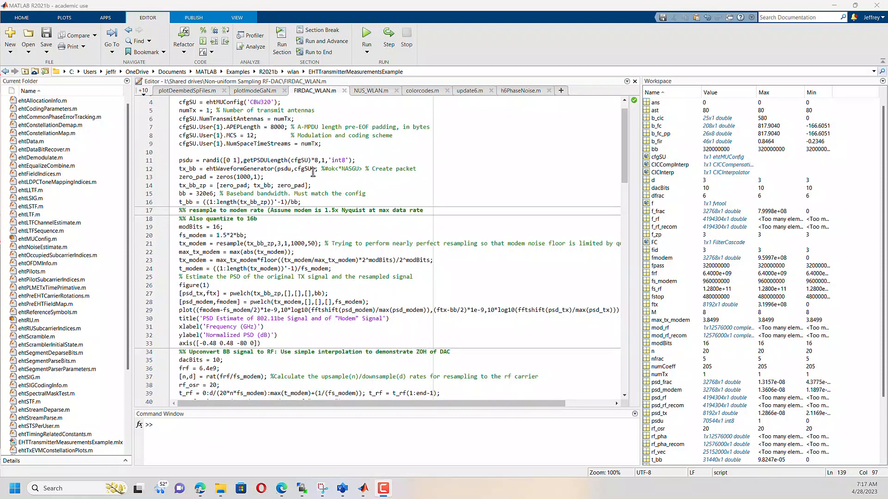
# Scroll through FIRDAC_WLAN.m to review the waveform, PSD and file-writing sections.
pyautogui.scroll(-3)
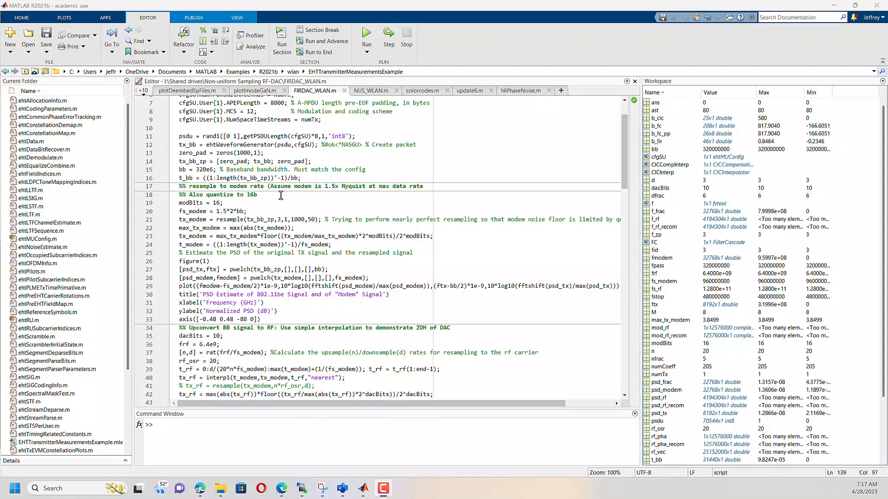
pyautogui.scroll(-3)
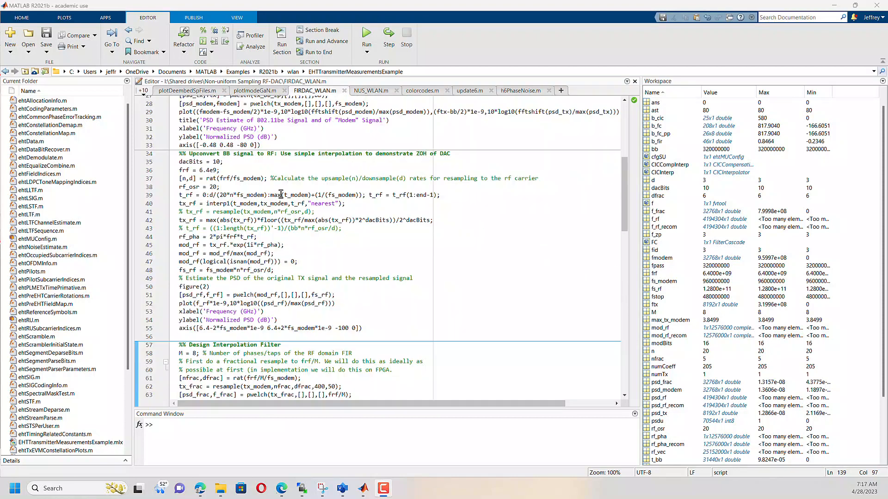
pyautogui.scroll(-3)
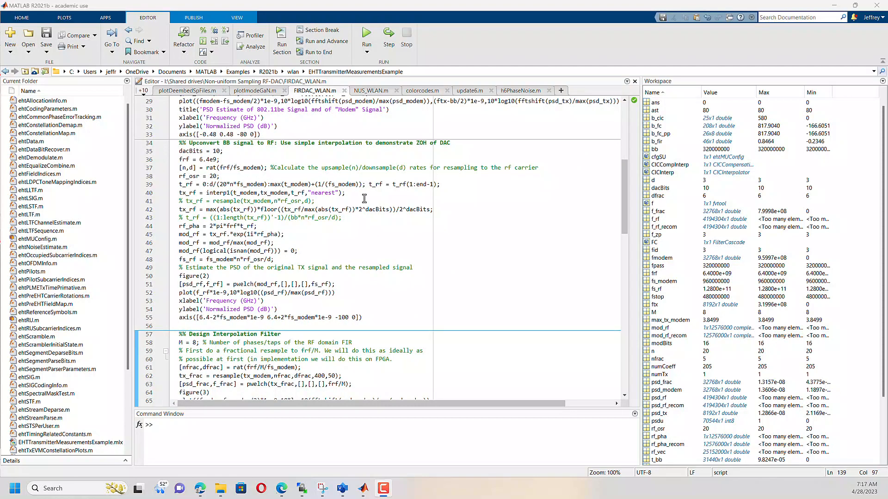
pyautogui.scroll(-3)
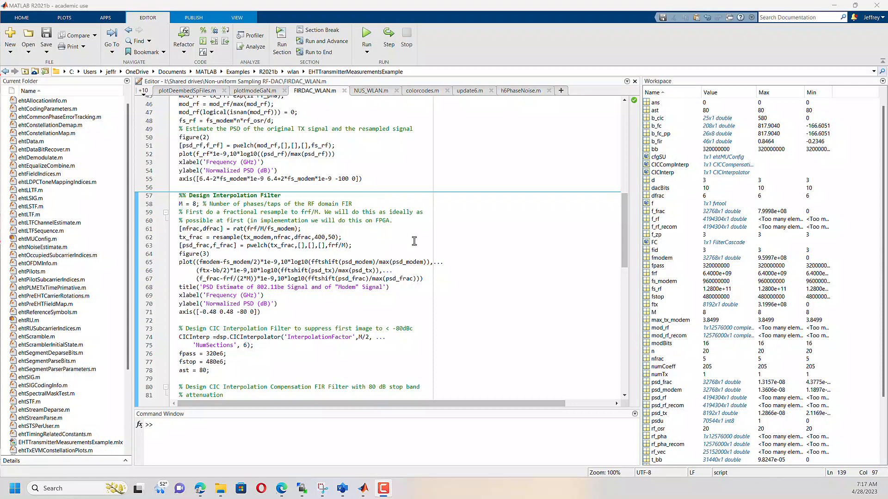
pyautogui.moveTo(456, 246)
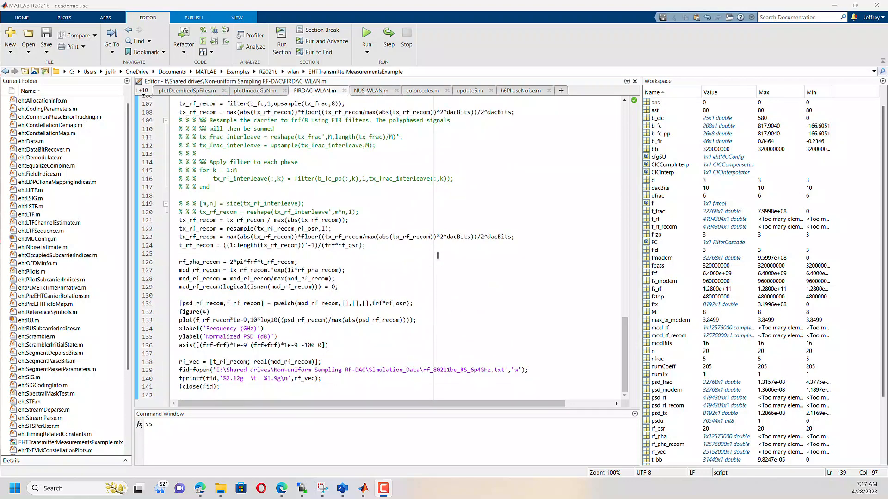
pyautogui.click(288, 338)
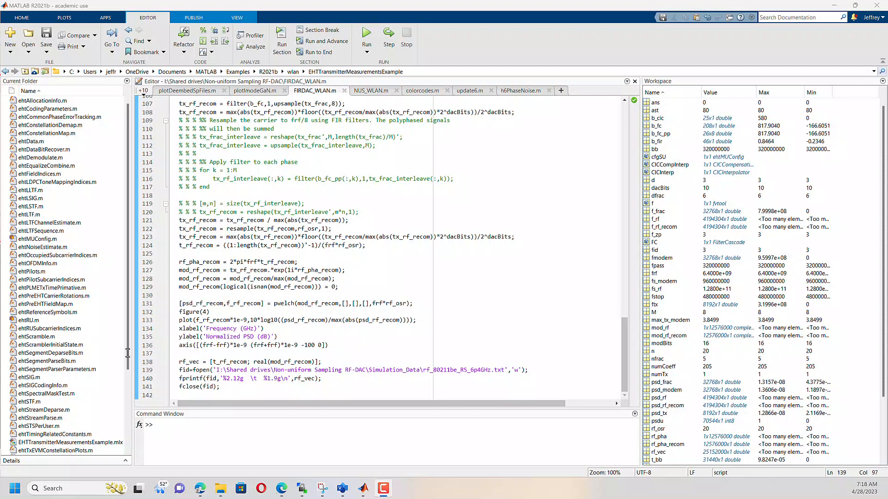
# Run FIRDAC_WLAN.m to produce the recombined RF PSD plot spanning 0–12 GHz.
pyautogui.click(366, 36)
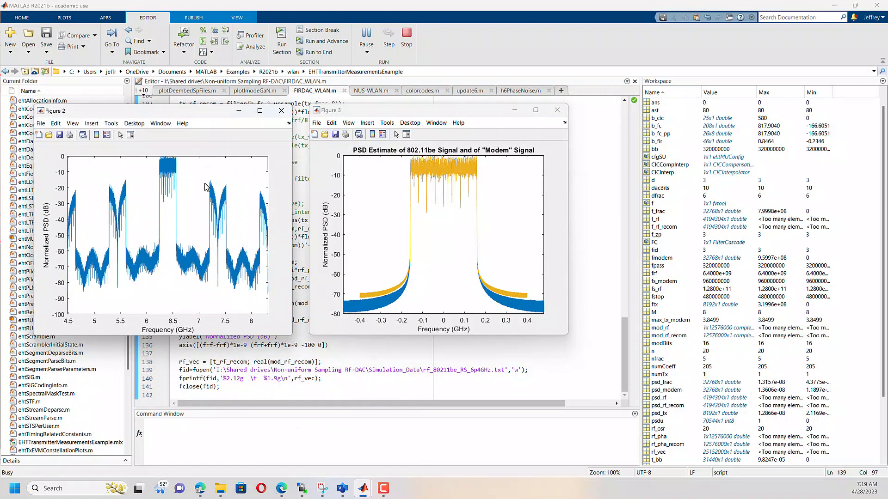
pyautogui.moveTo(207, 224)
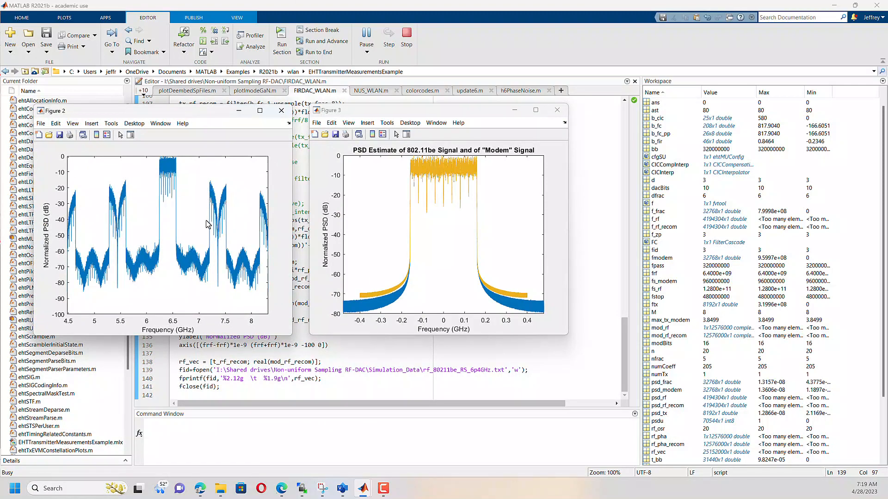
pyautogui.moveTo(191, 217)
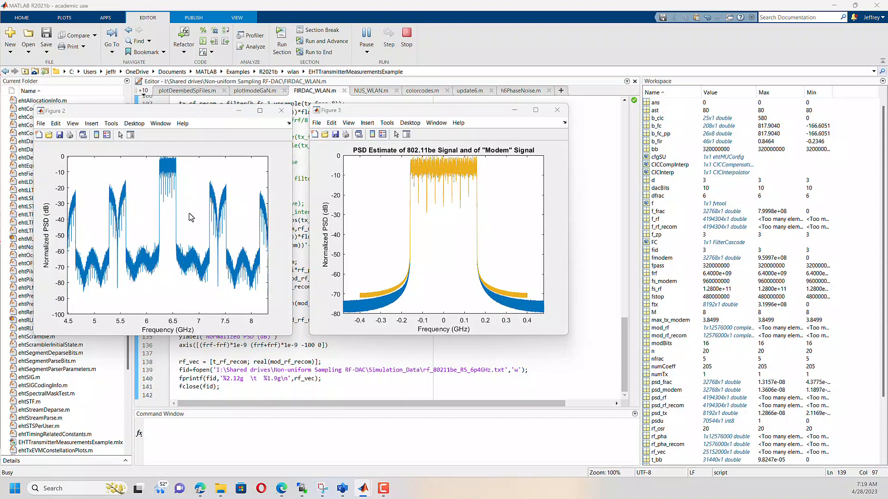
pyautogui.moveTo(213, 232)
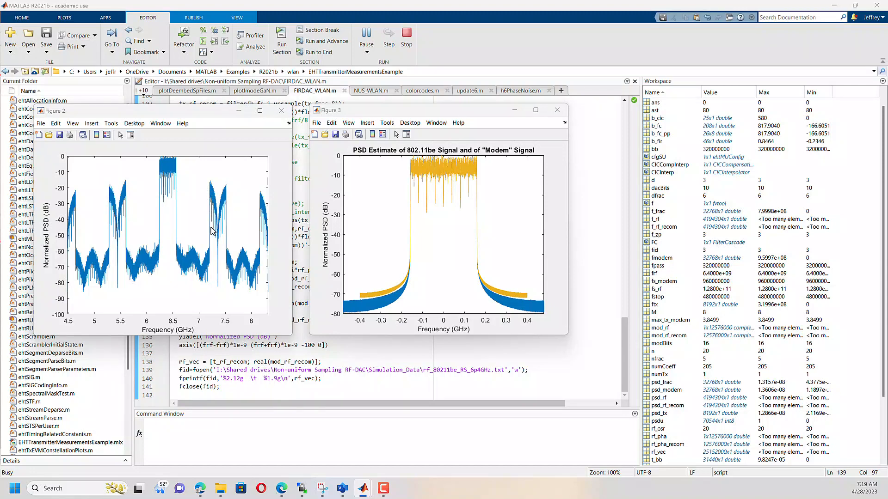
pyautogui.moveTo(165, 269)
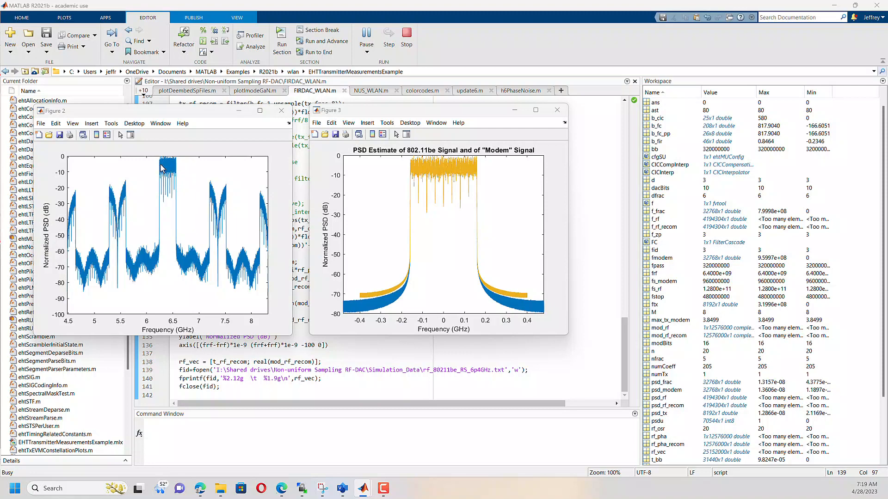
pyautogui.moveTo(169, 165)
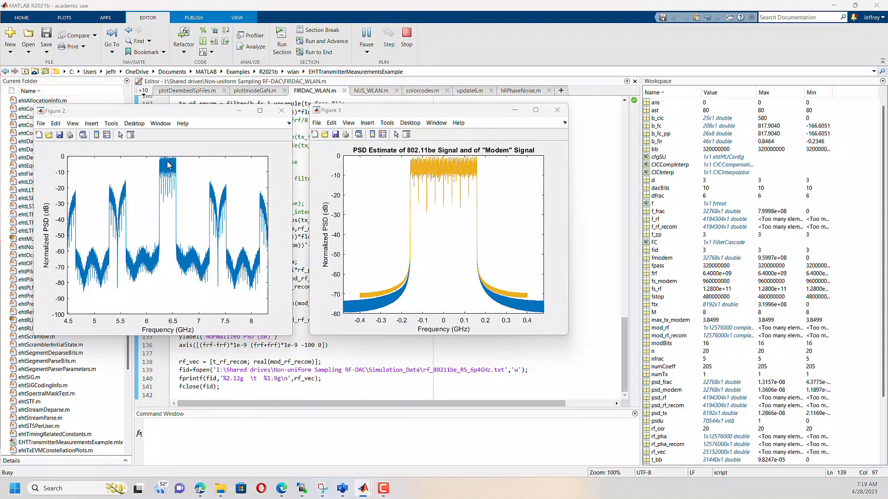
pyautogui.moveTo(216, 246)
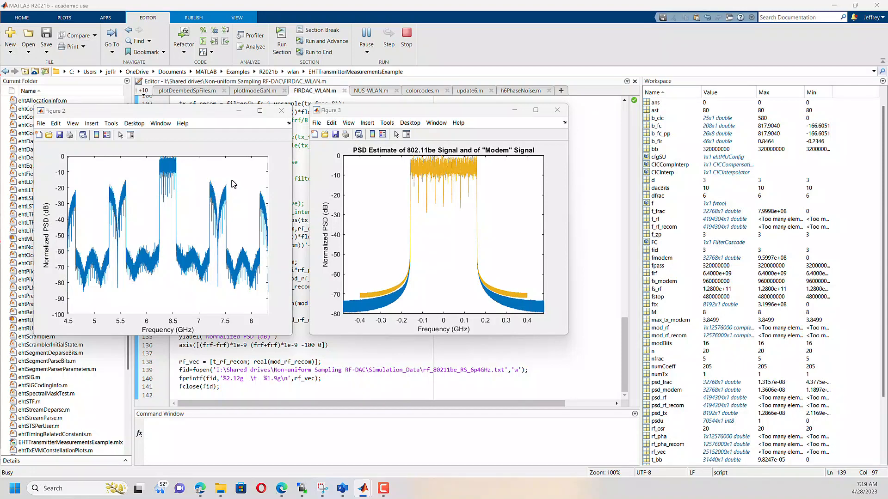
pyautogui.moveTo(171, 187)
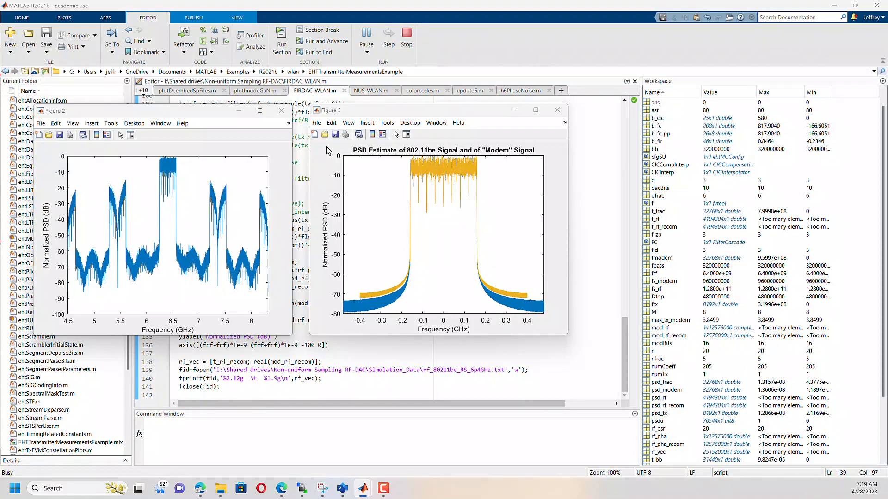
pyautogui.moveTo(477, 195)
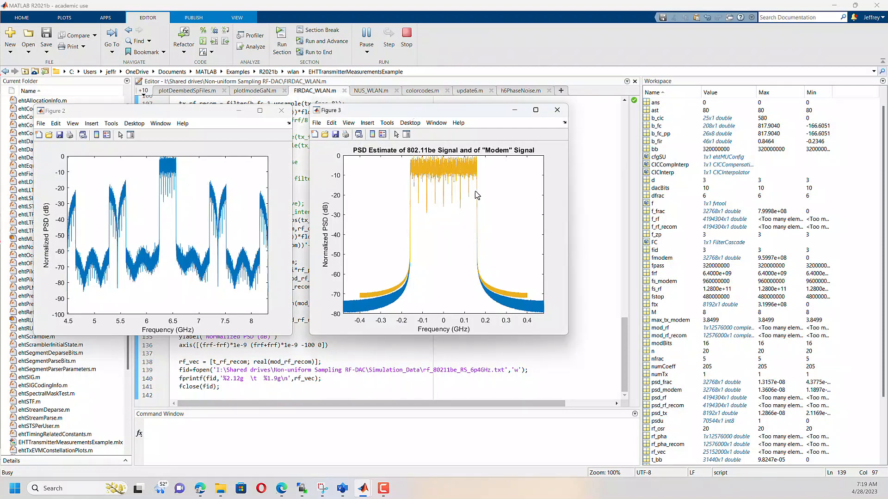
pyautogui.moveTo(470, 173)
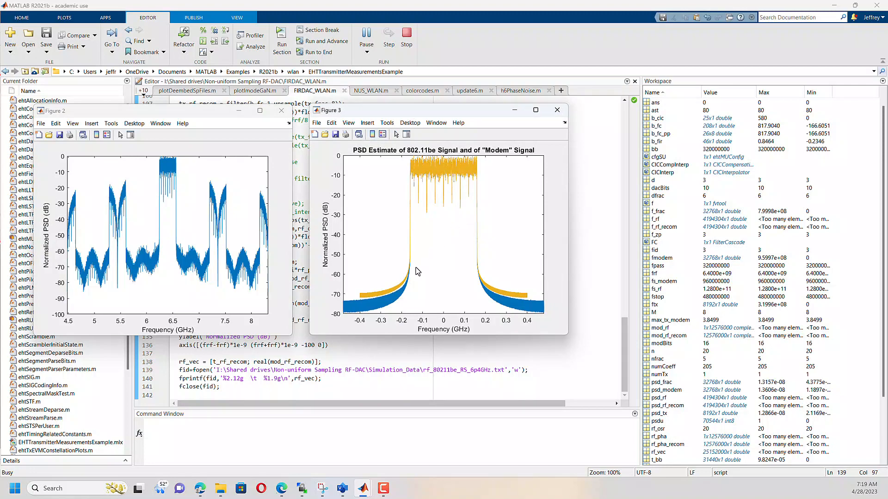
pyautogui.moveTo(379, 300)
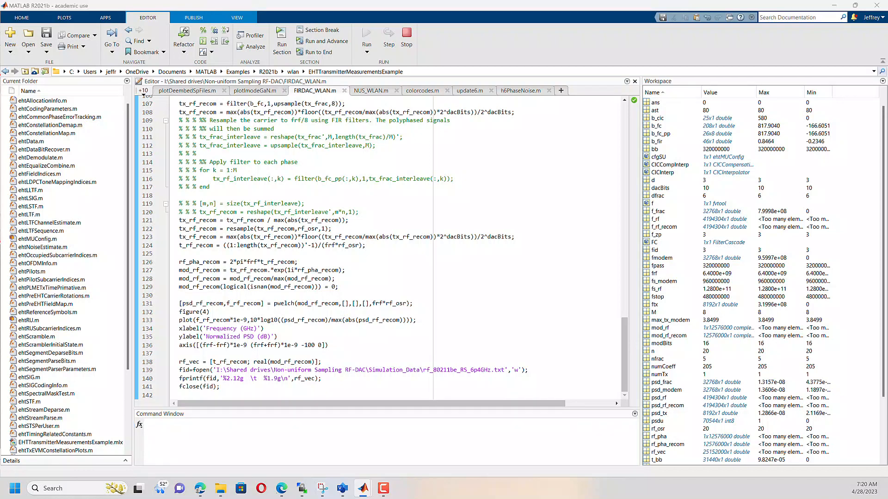
pyautogui.click(367, 32)
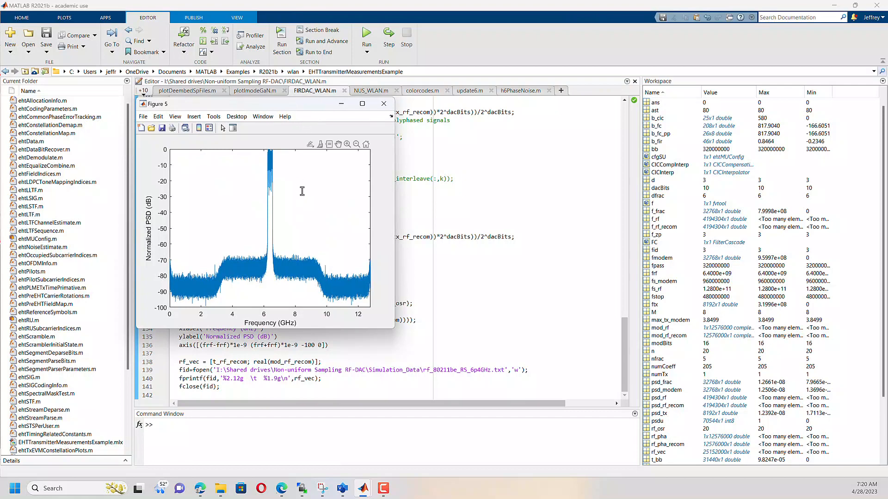
pyautogui.moveTo(330, 219)
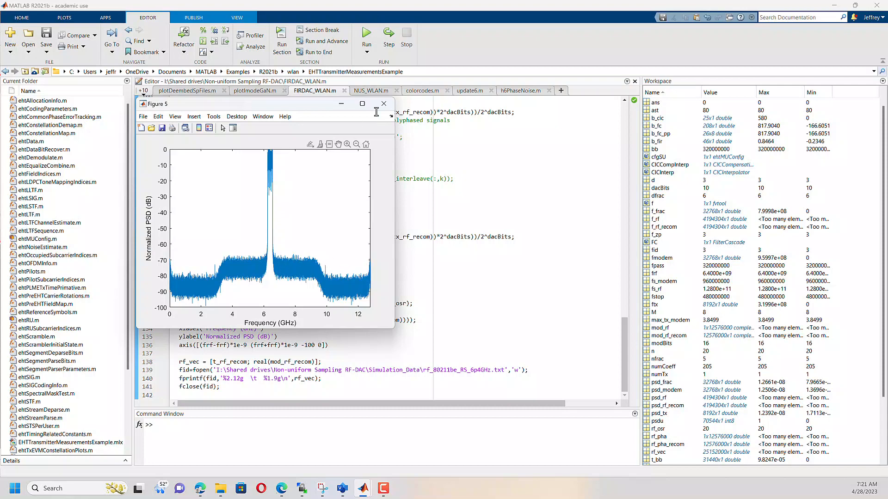
# Close the normalized PSD figure and recall plot(t_rf_recom,real(mod_rf_recom)) from command history.
pyautogui.click(383, 103)
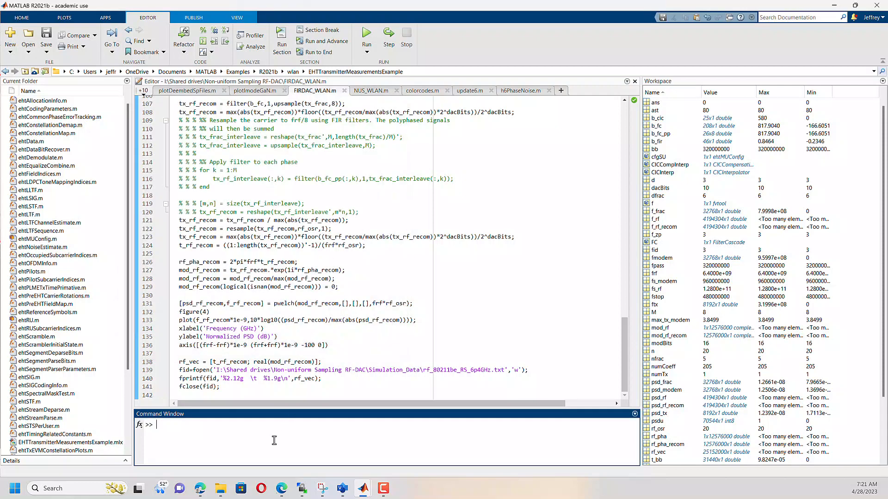
pyautogui.write('FIRDAC_WLAN')
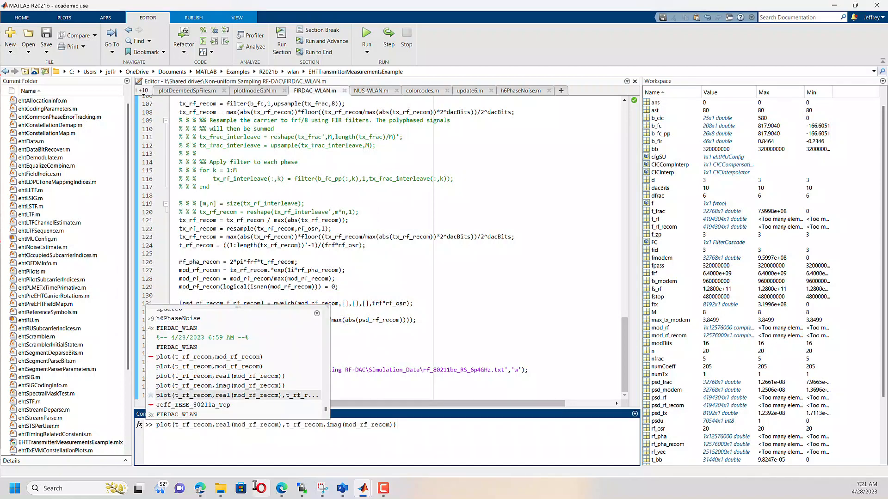
pyautogui.press('enter')
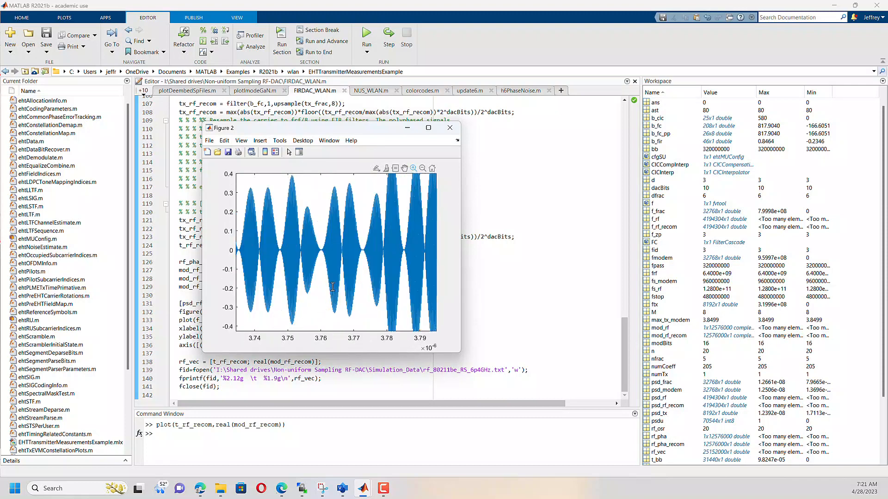
pyautogui.moveTo(314, 222)
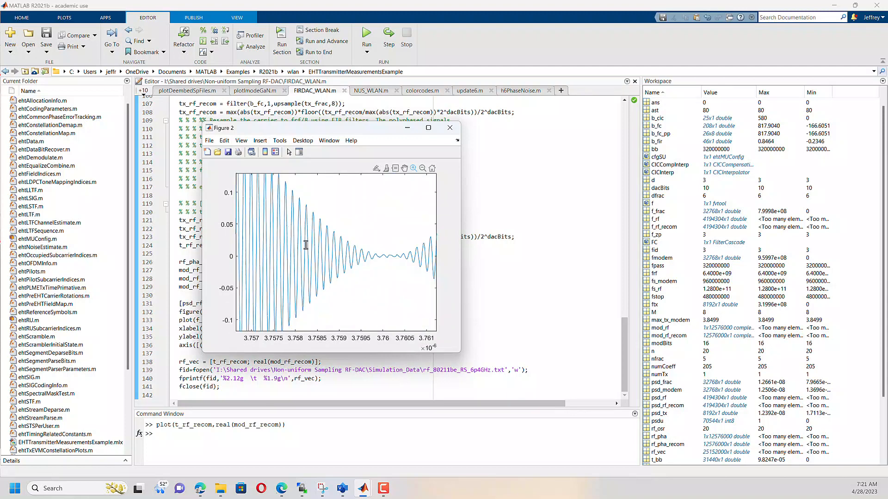
pyautogui.moveTo(367, 258)
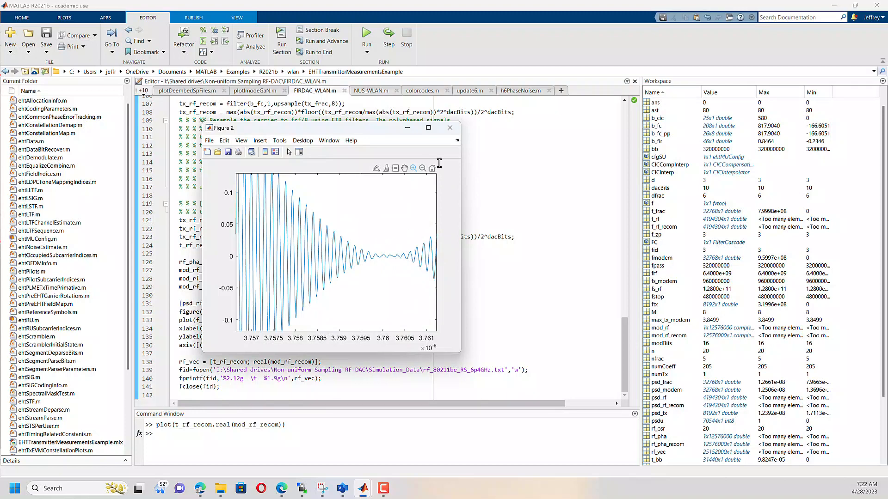
pyautogui.moveTo(460, 236)
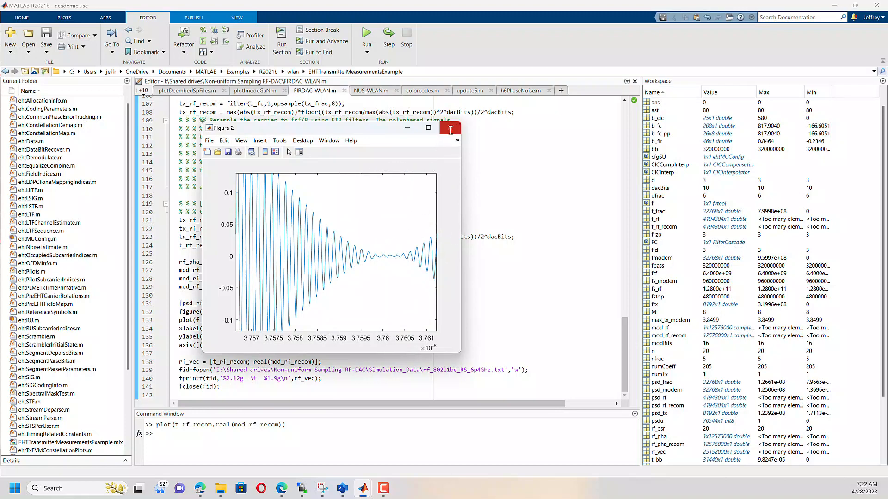
# Close the waveform figure and scroll rf_80211be_RS_6p4GHz.txt in Notepad to around 6.5e-09 s.
pyautogui.click(450, 128)
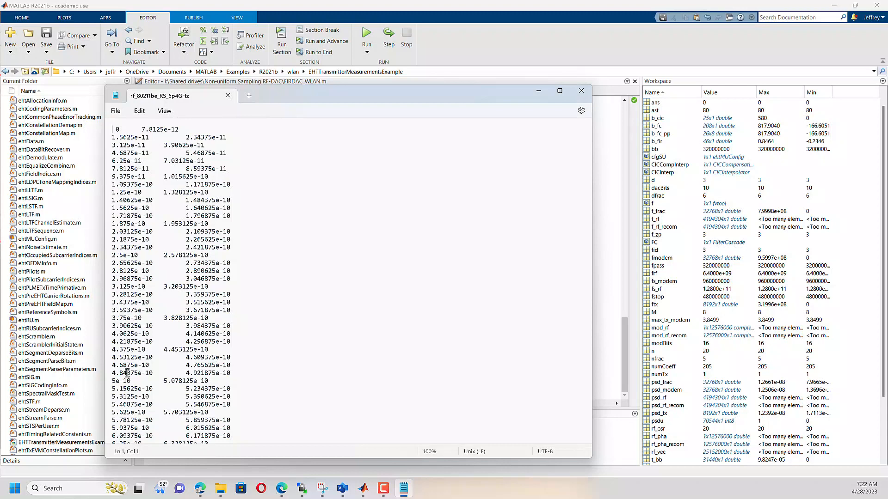
pyautogui.moveTo(228, 410)
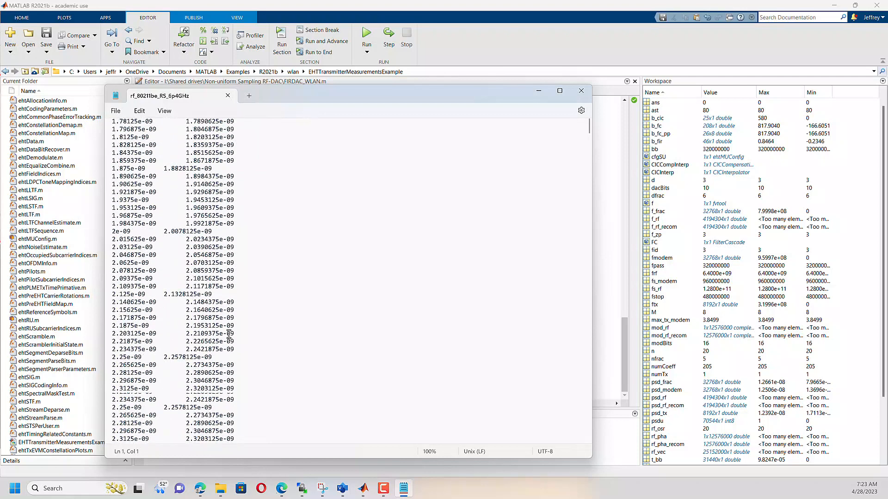
pyautogui.scroll(-3)
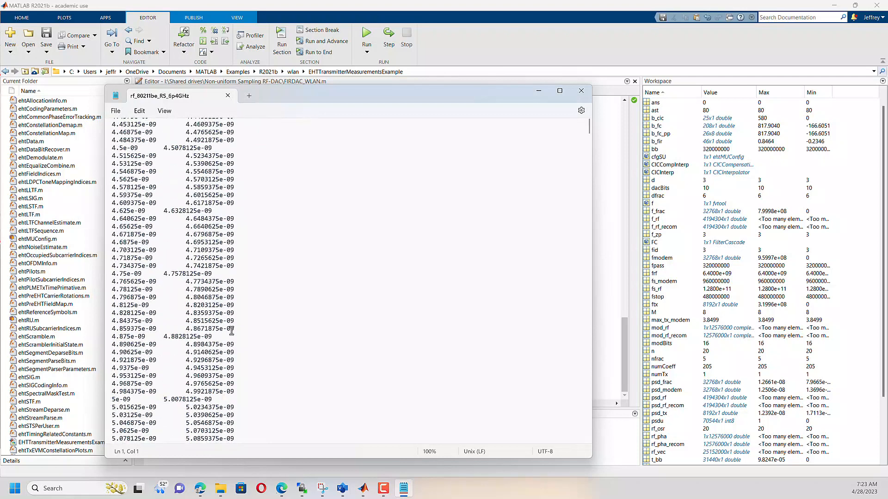
pyautogui.scroll(-3)
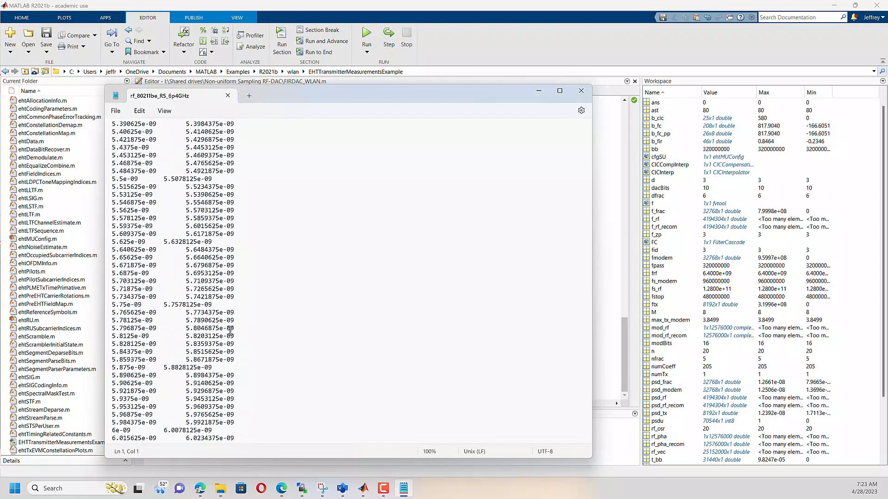
pyautogui.moveTo(142, 320)
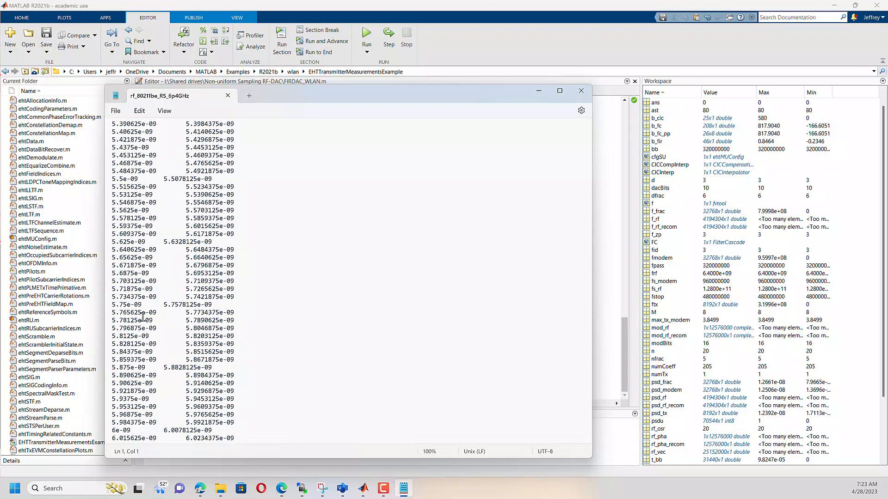
pyautogui.moveTo(151, 306)
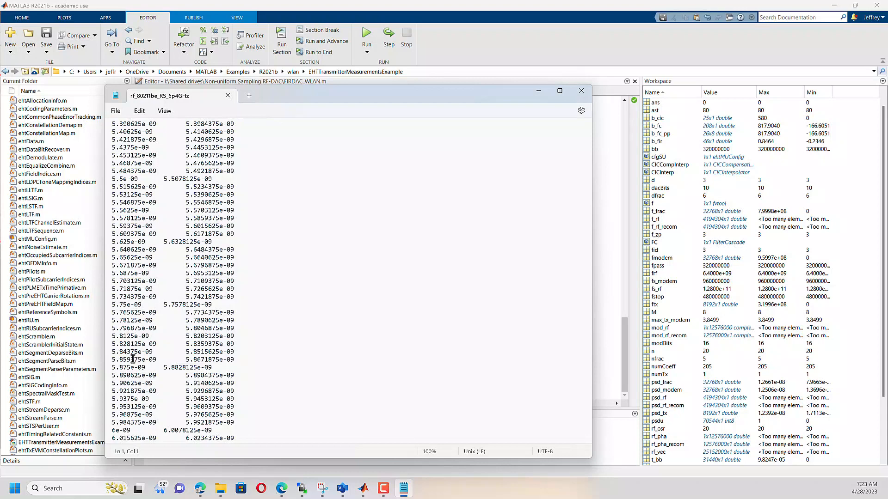
pyautogui.scroll(-3)
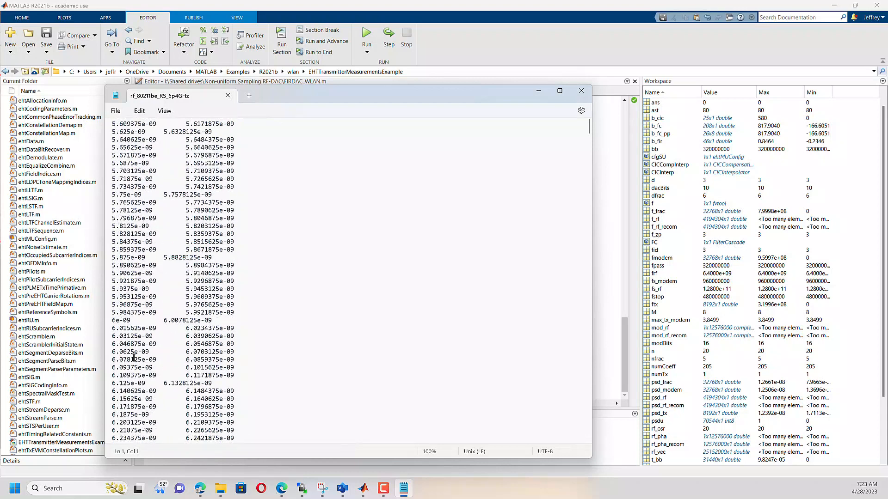
pyautogui.scroll(-3)
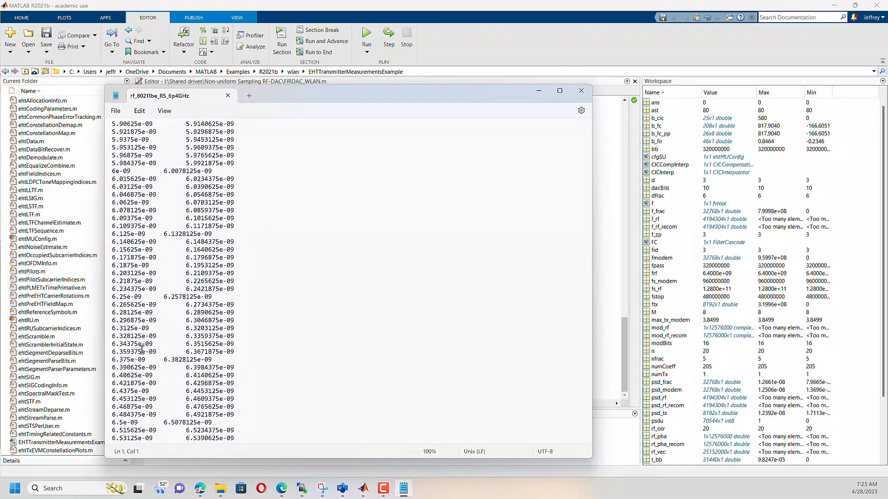
pyautogui.moveTo(140, 265)
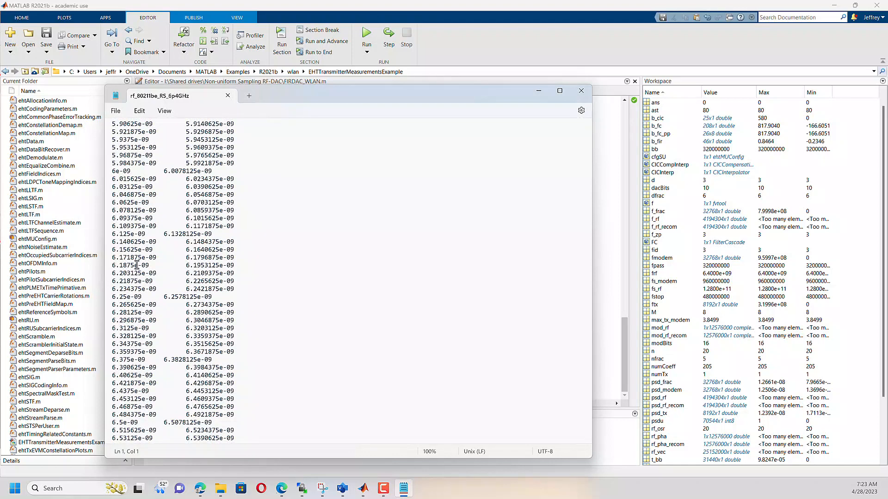
pyautogui.moveTo(142, 276)
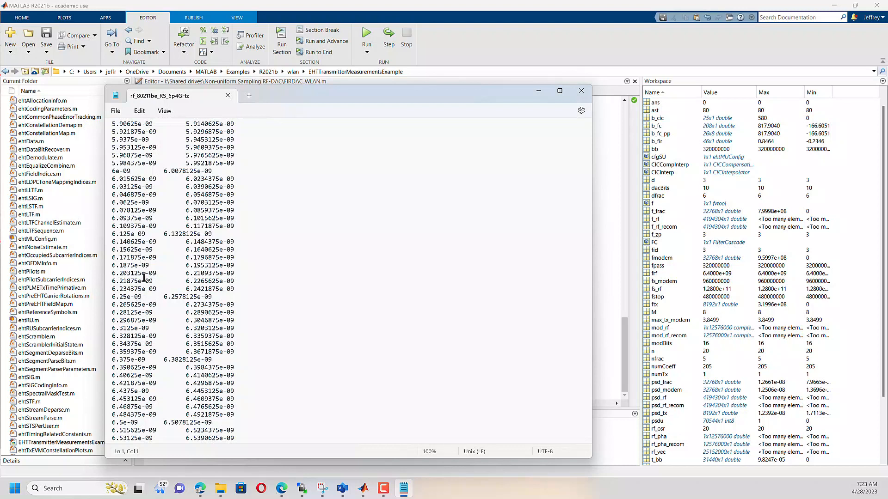